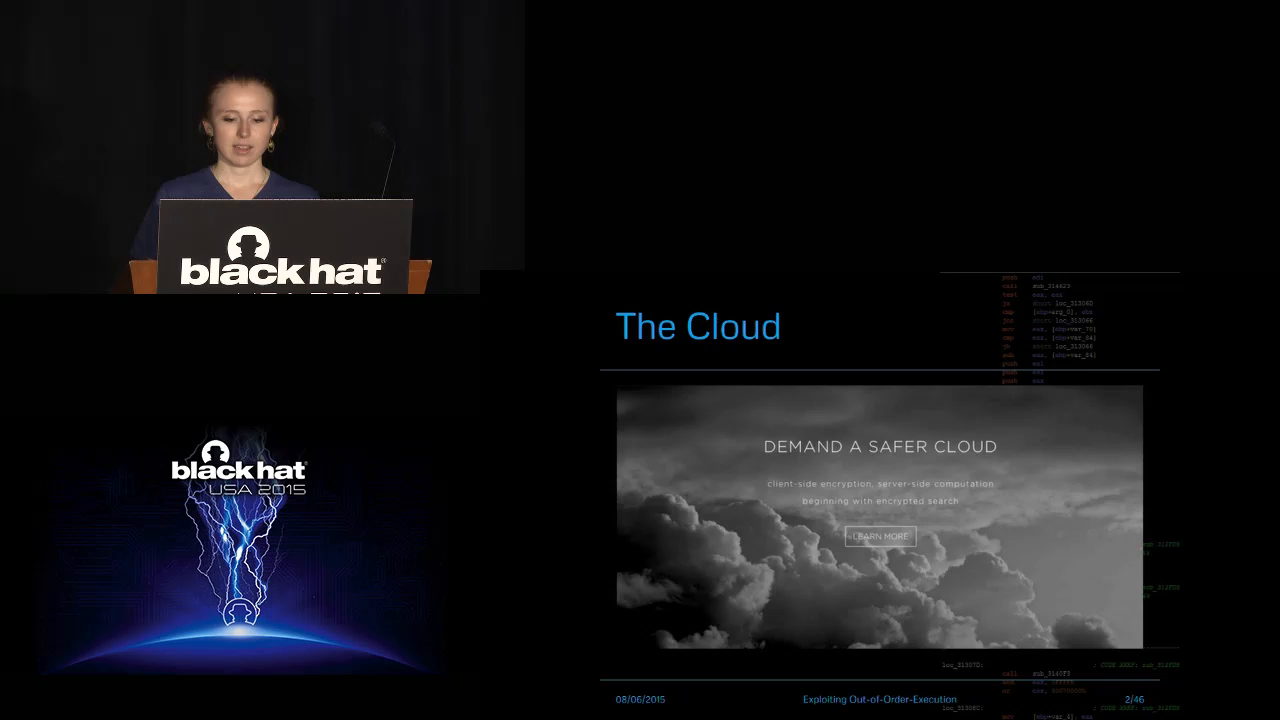
Advance through the talk slides up to the XenCenter covert-channel demo.
key("Right")
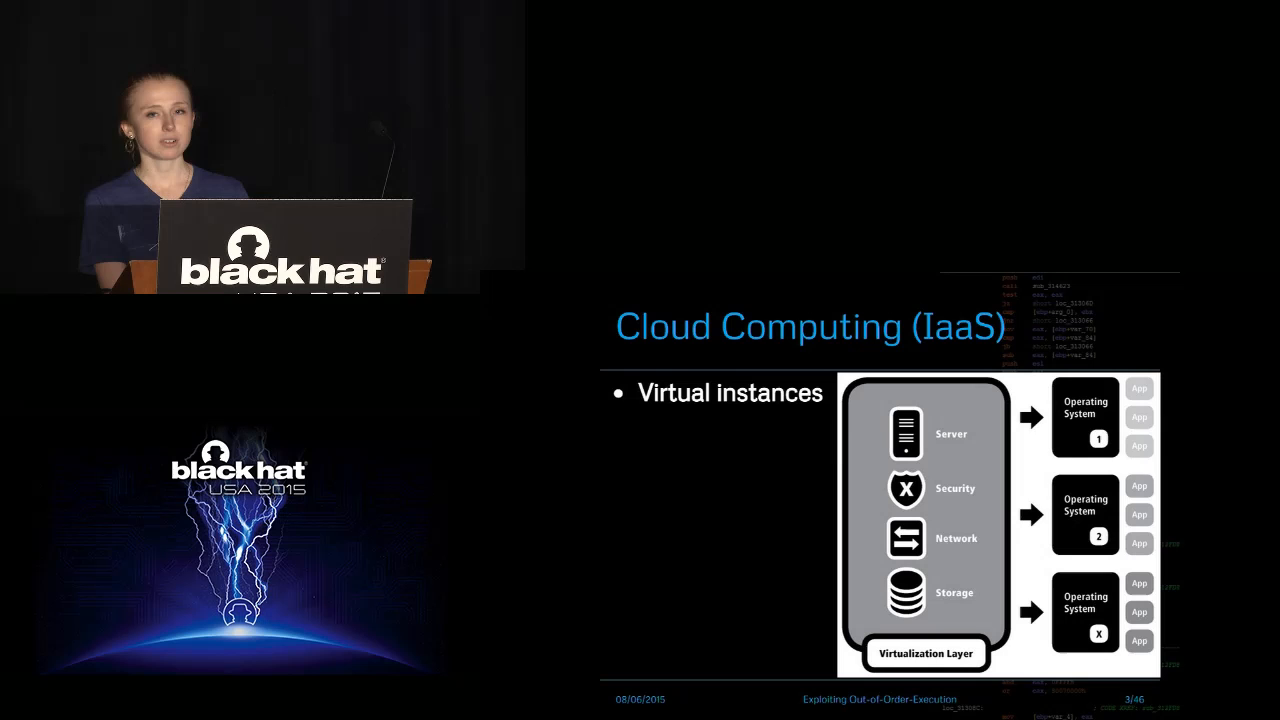
key("Right")
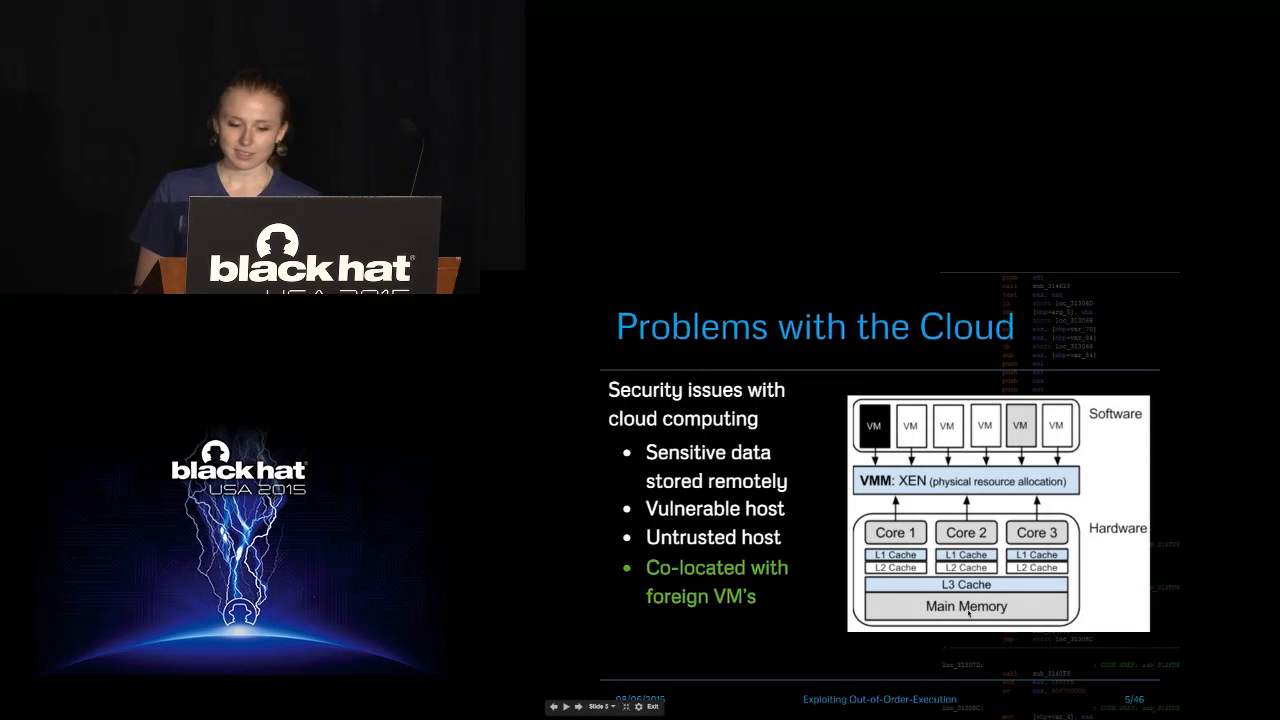
left_click(564, 708)
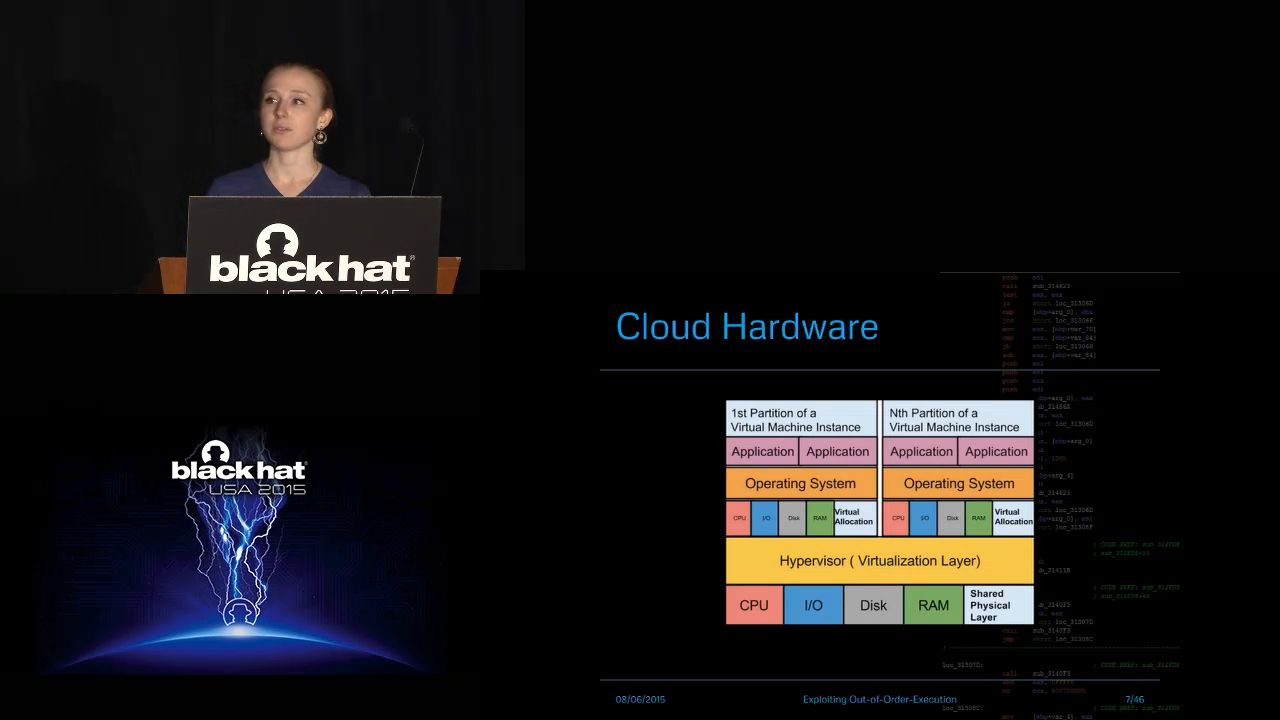
key("Right")
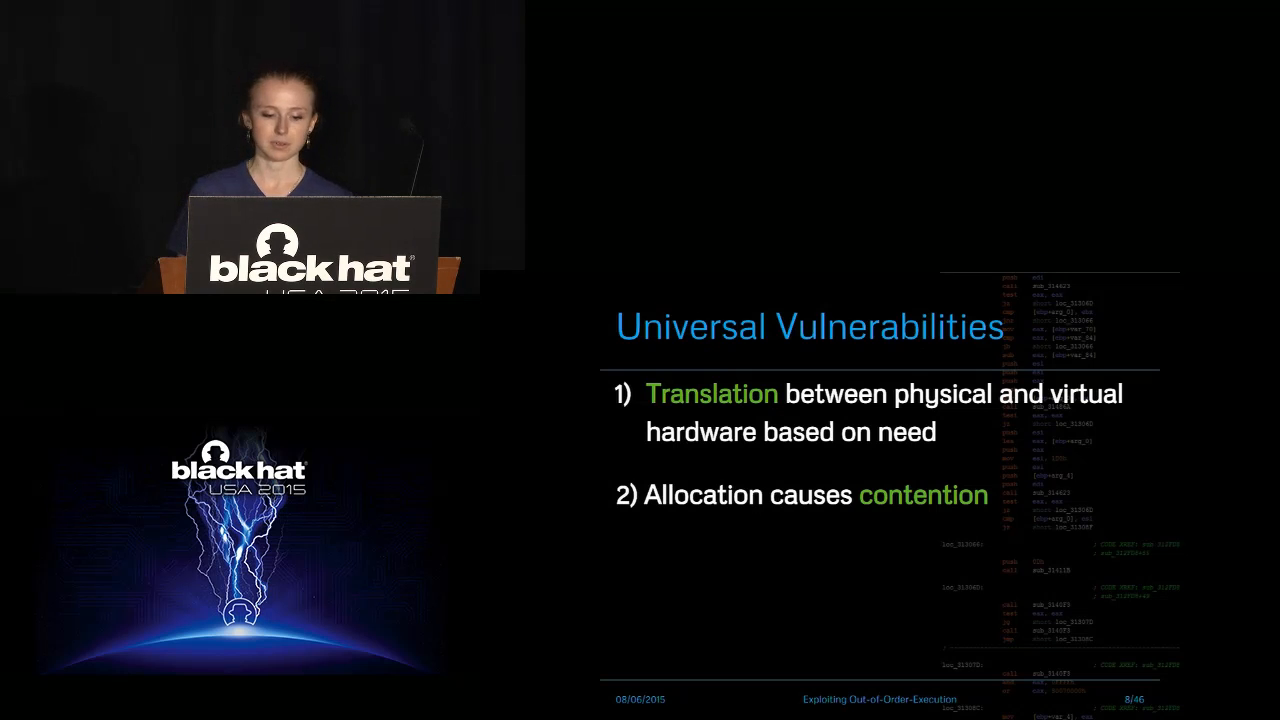
key("right")
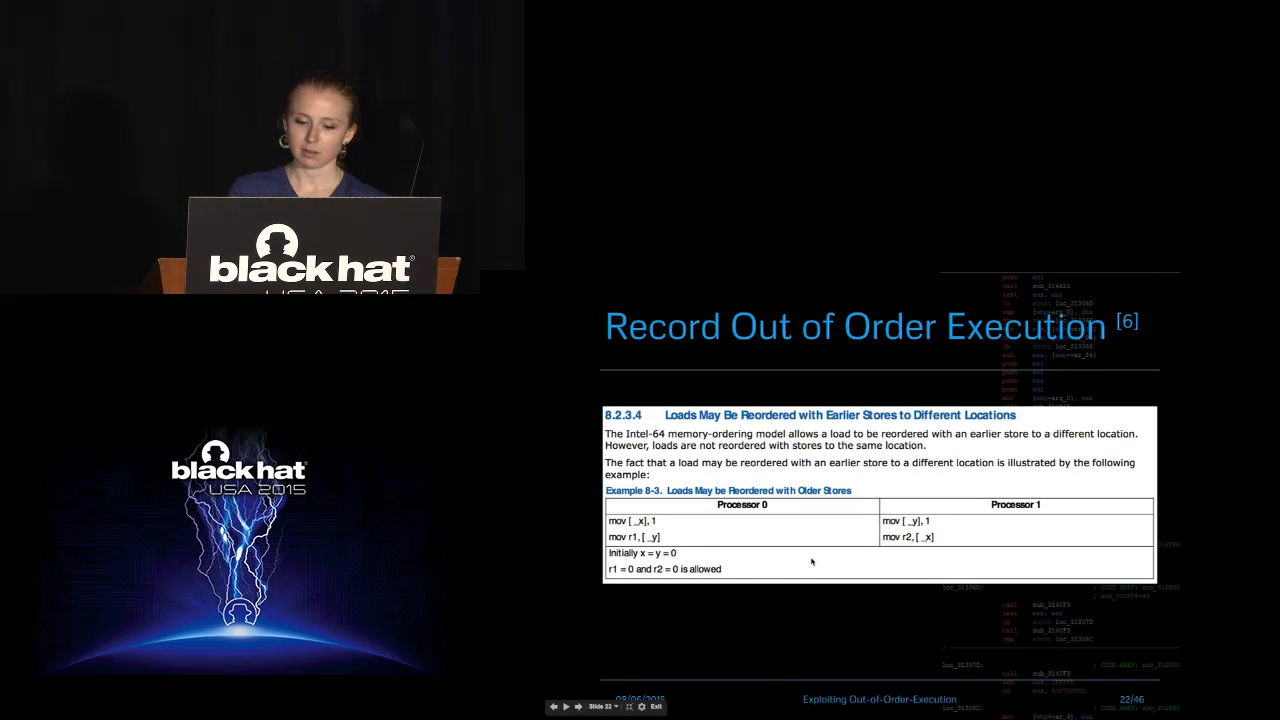
left_click(566, 708)
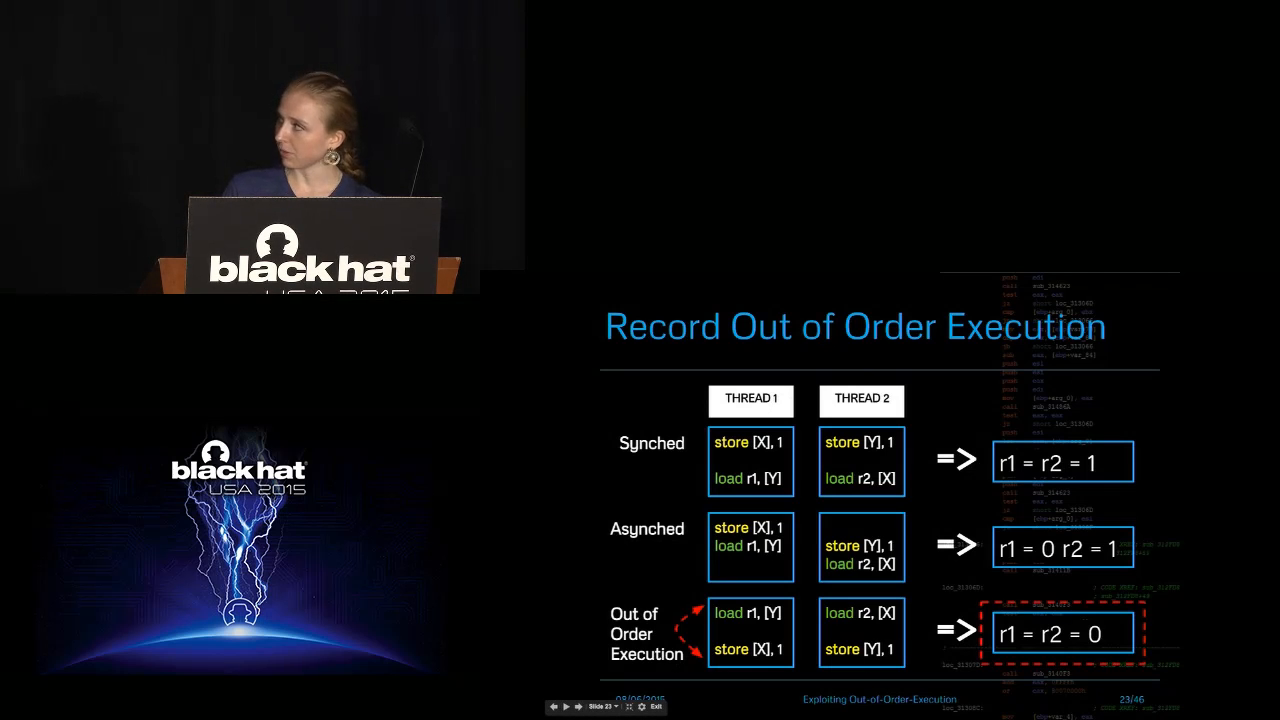
left_click(556, 708)
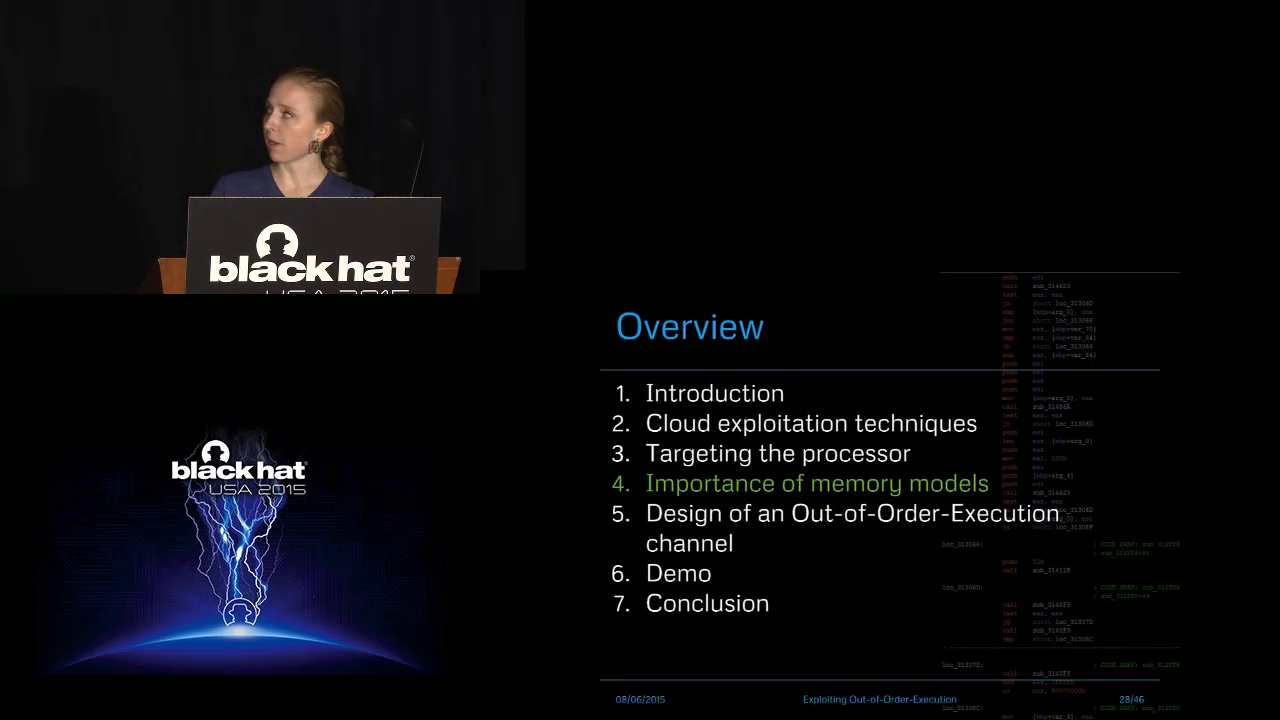
key("Right")
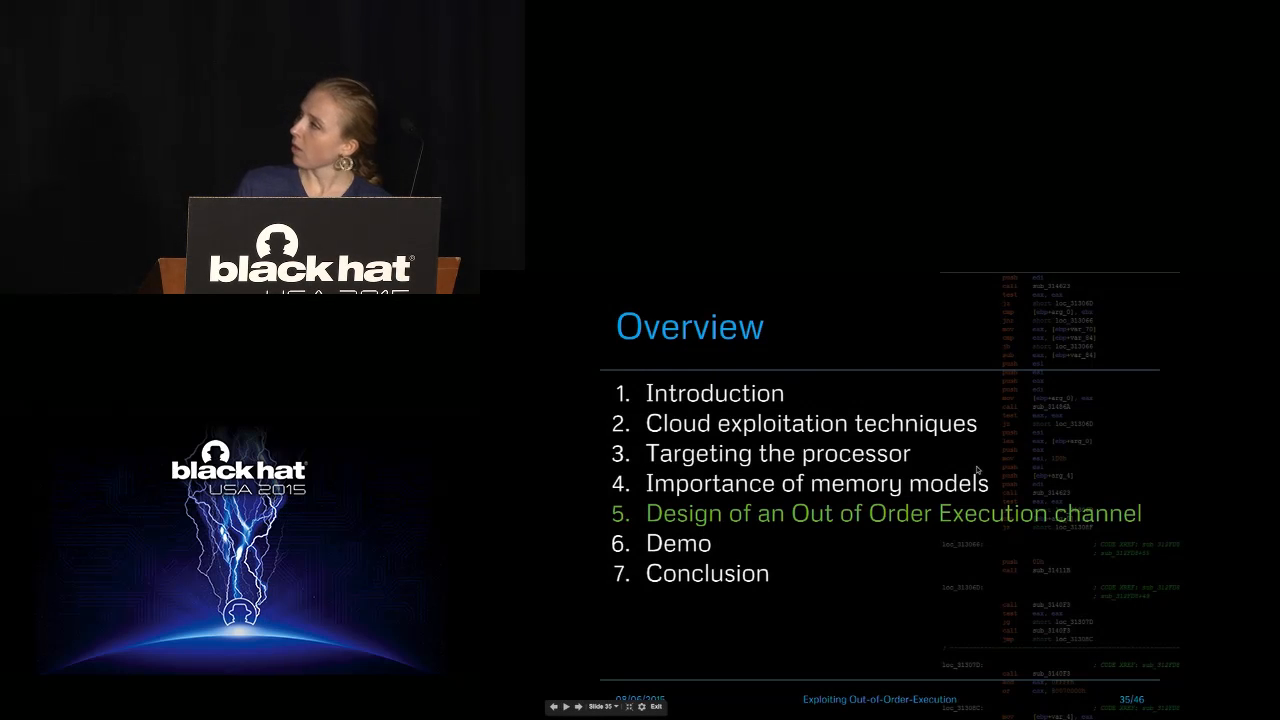
left_click(566, 708)
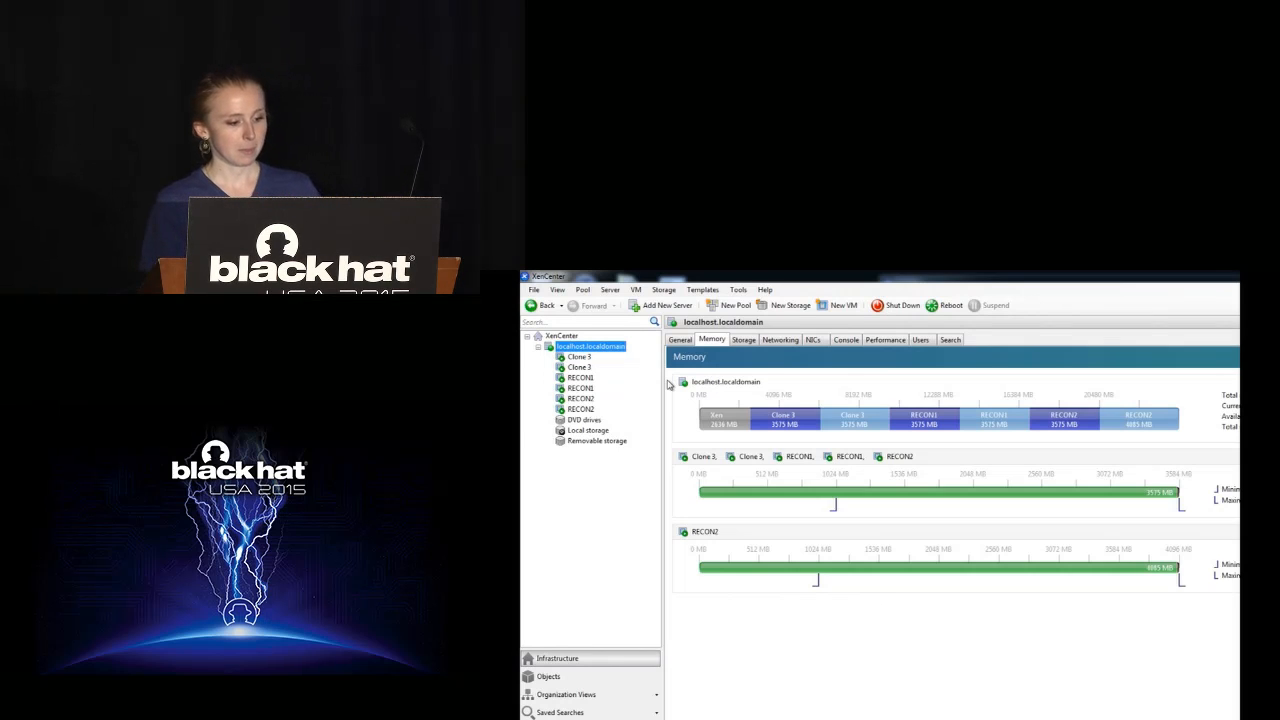
mouse_move(852, 486)
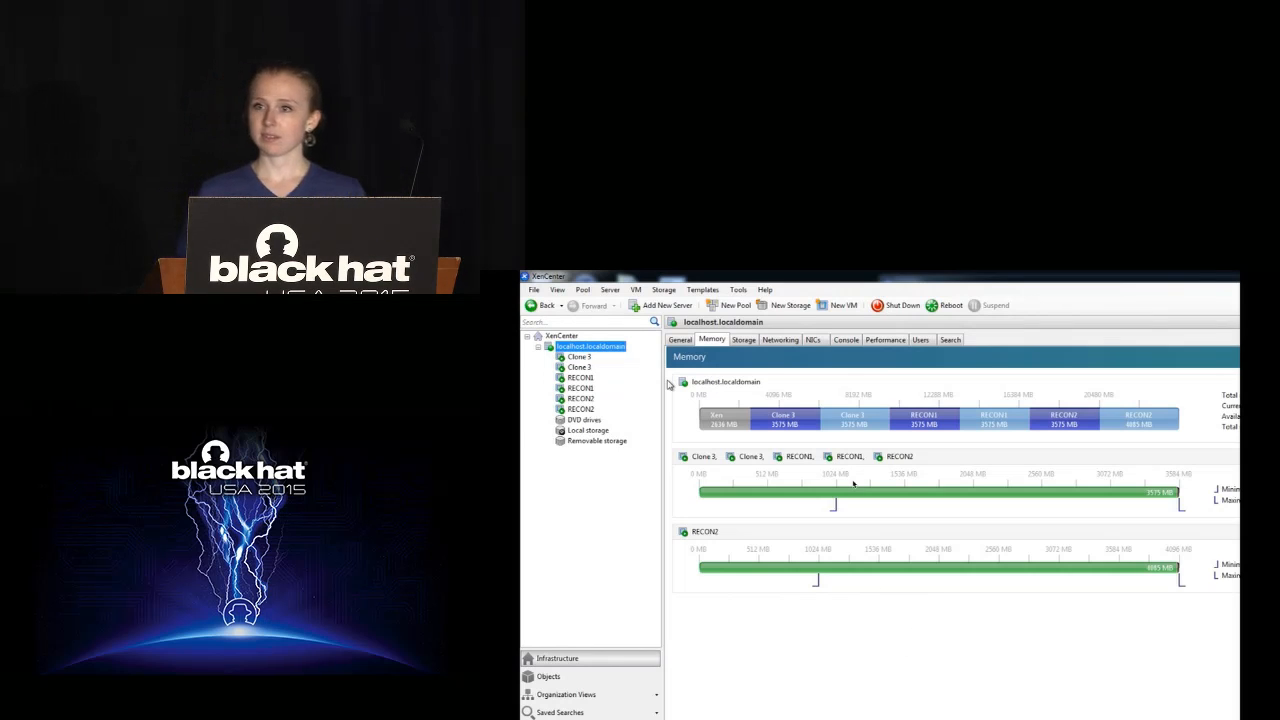
mouse_move(696, 494)
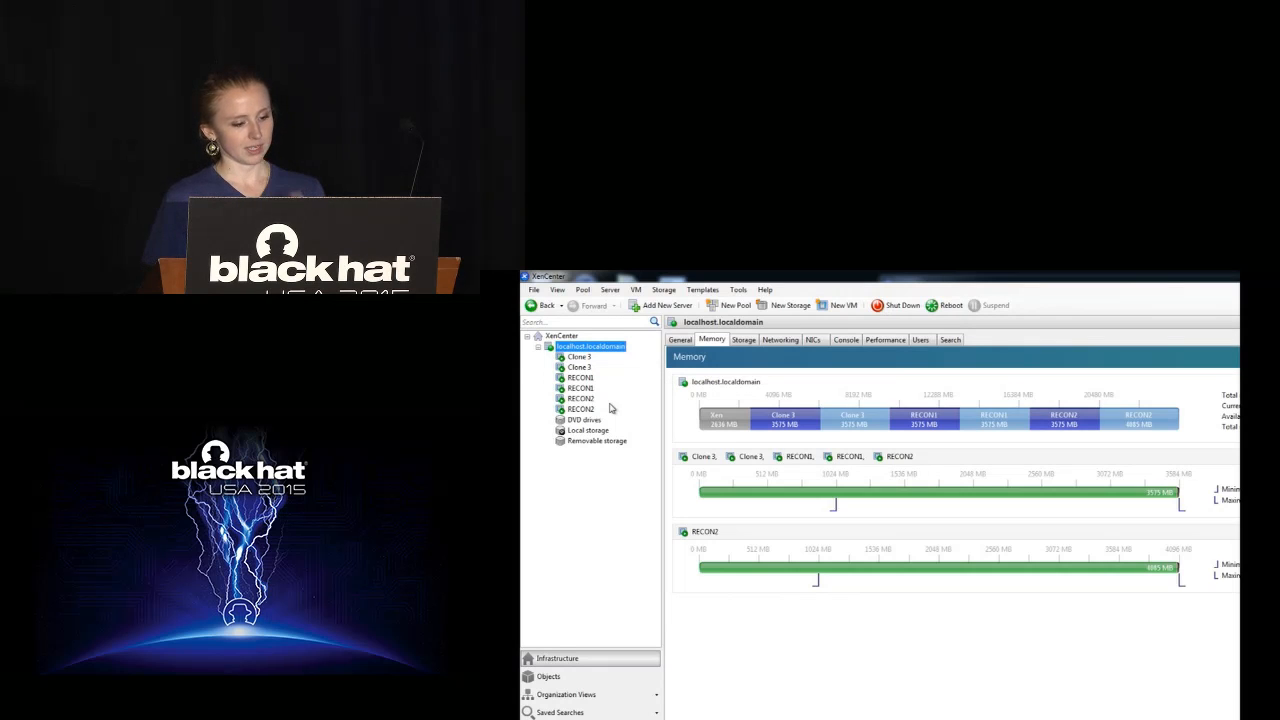
mouse_move(1076, 468)
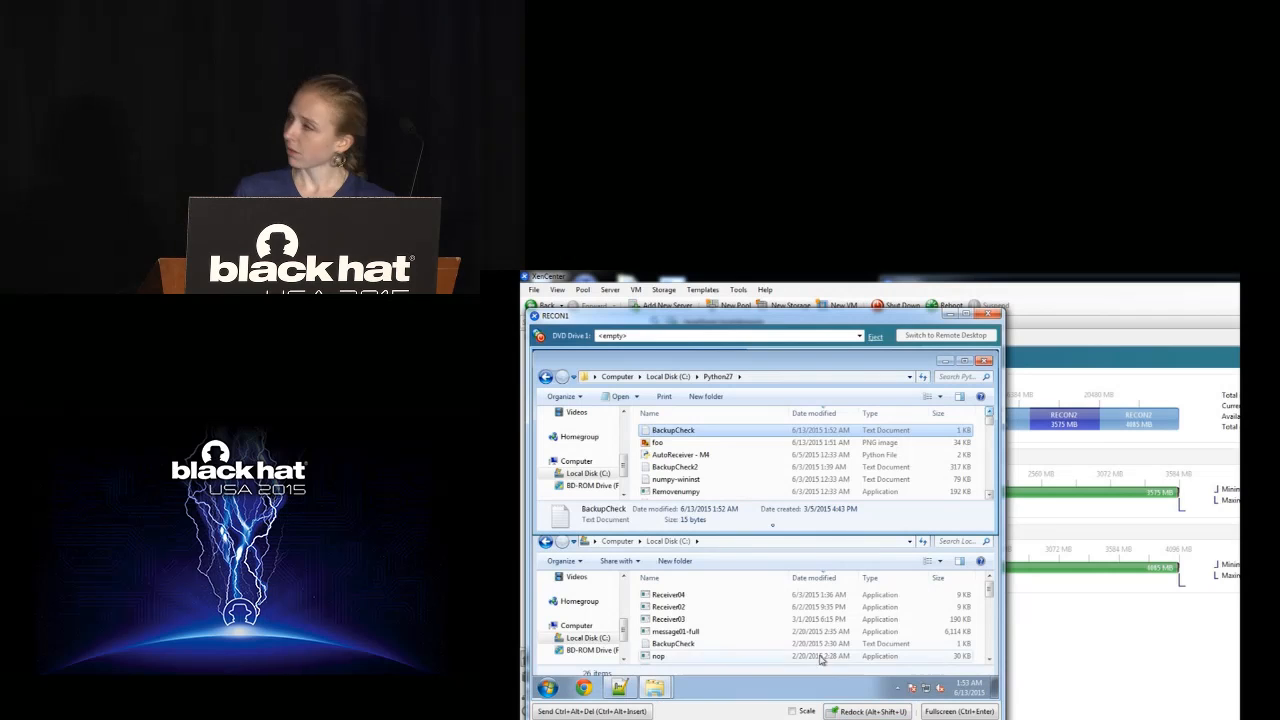
Run the AutoReceiver - NM script so the console reads 'Receiving bits on Reset...'.
left_click(680, 456)
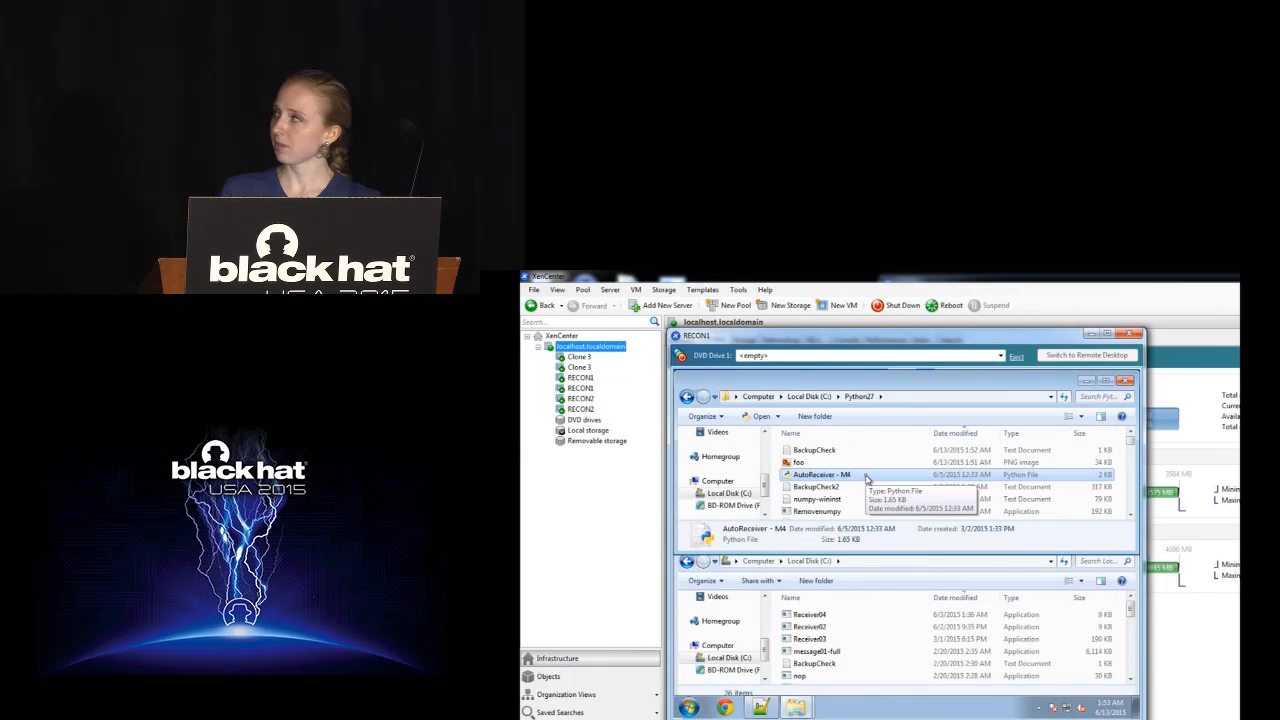
double_click(820, 474)
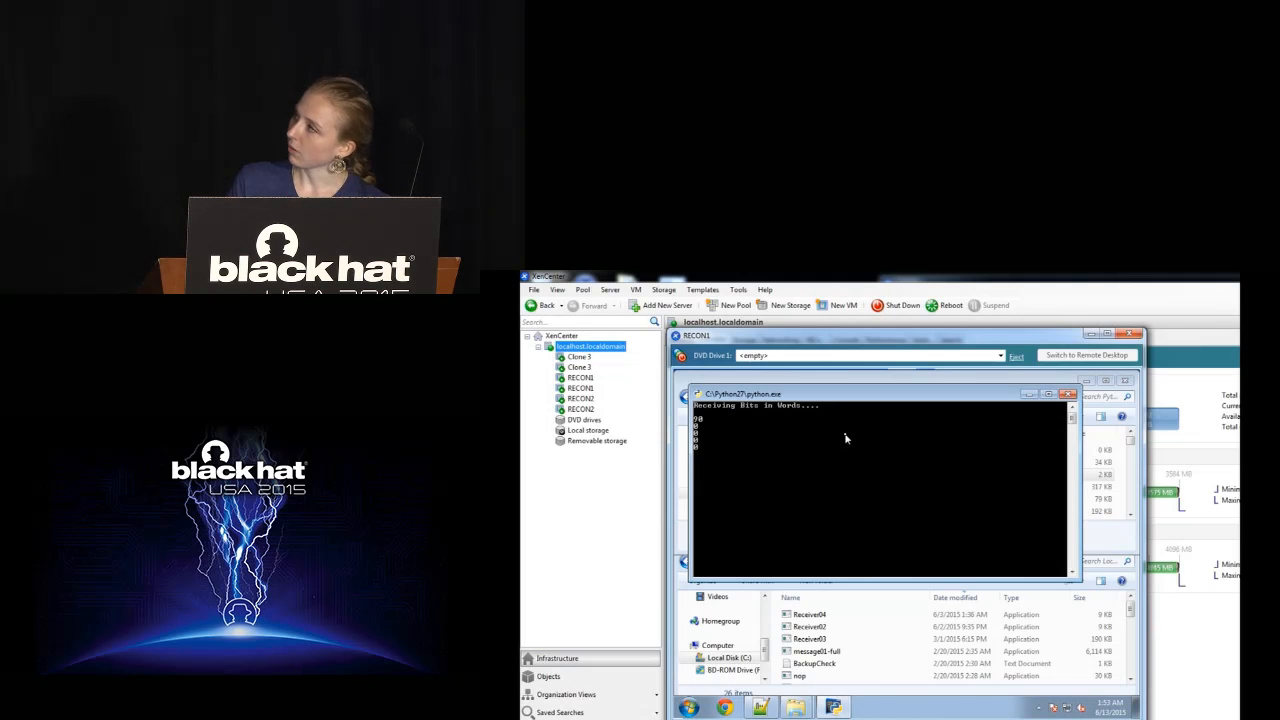
mouse_move(724, 444)
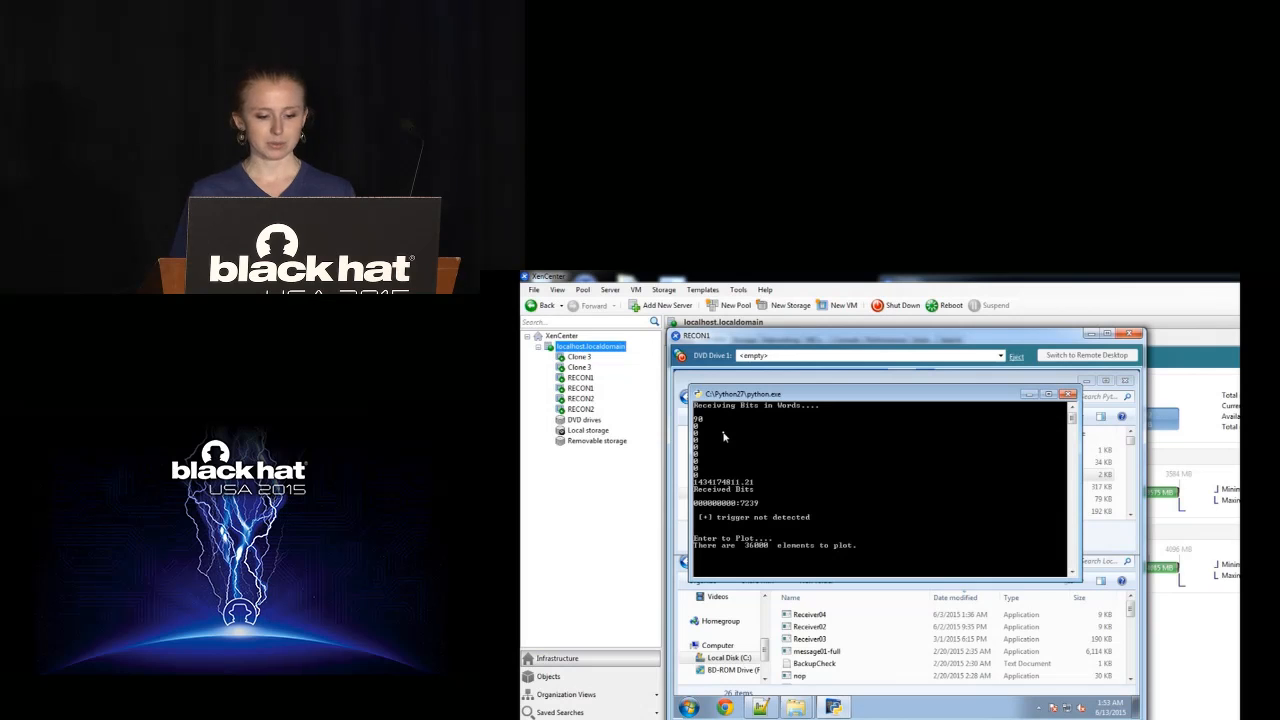
mouse_move(858, 438)
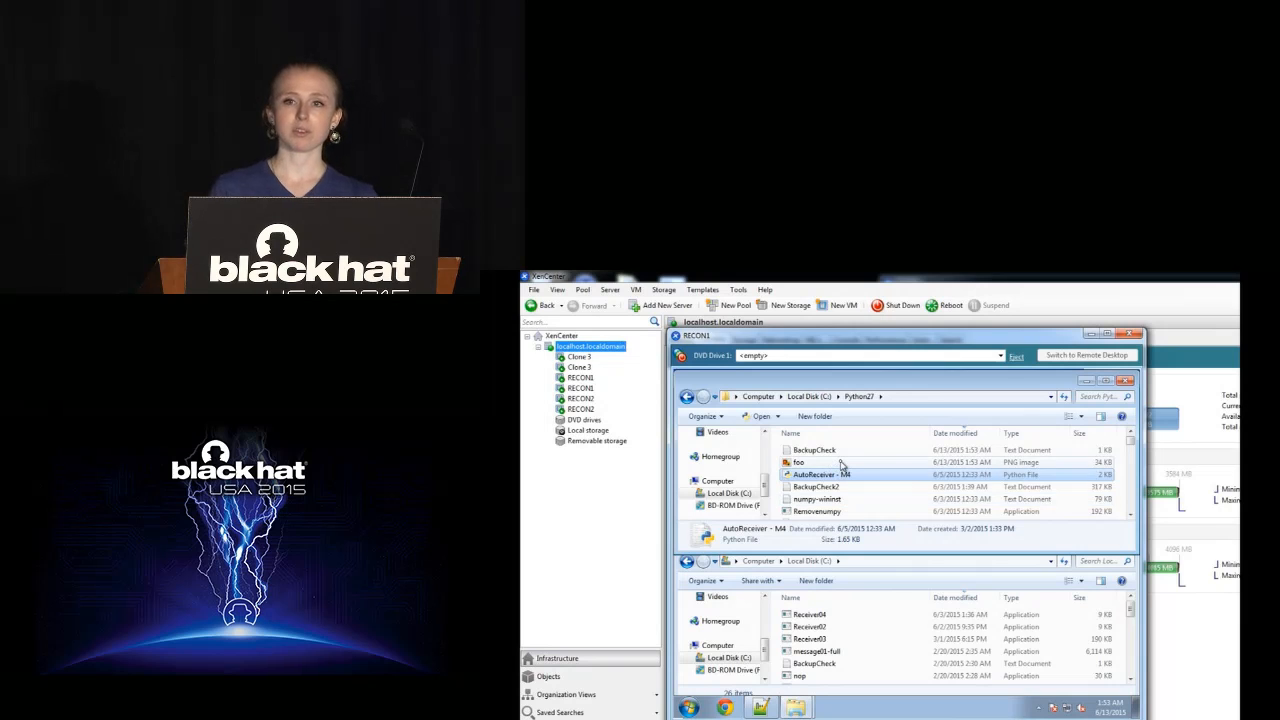
double_click(796, 462)
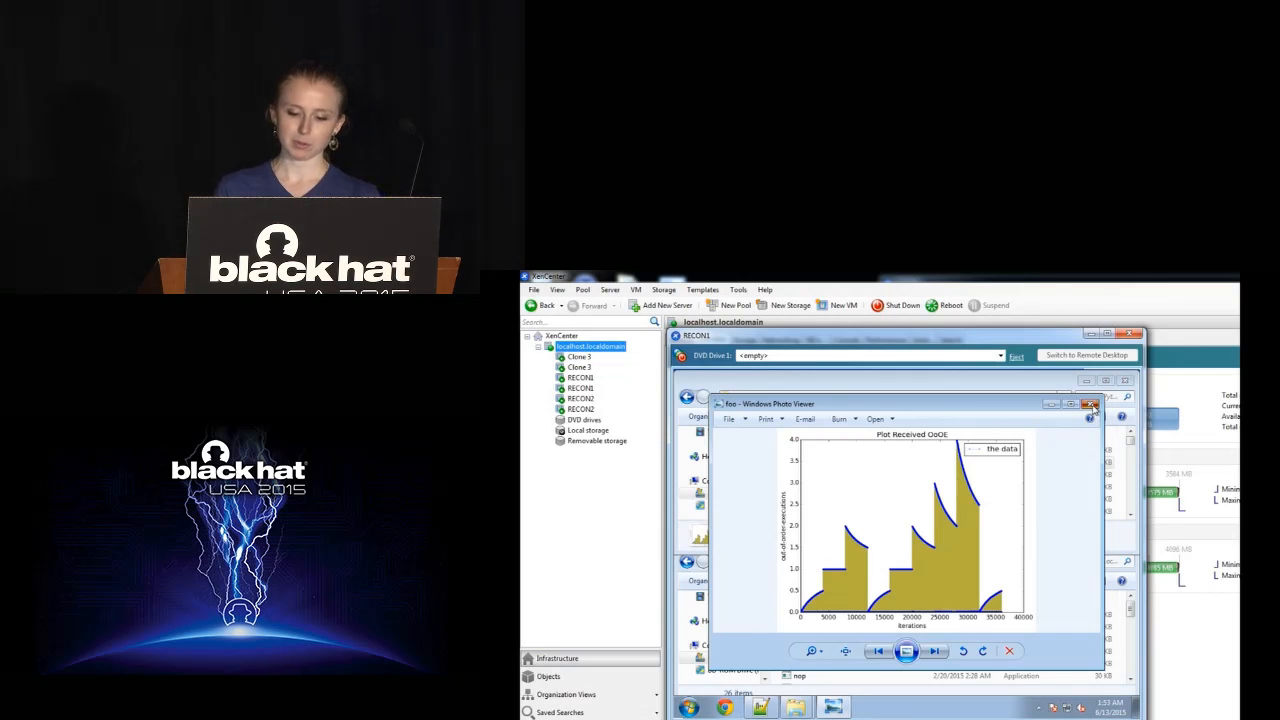
left_click(1094, 400)
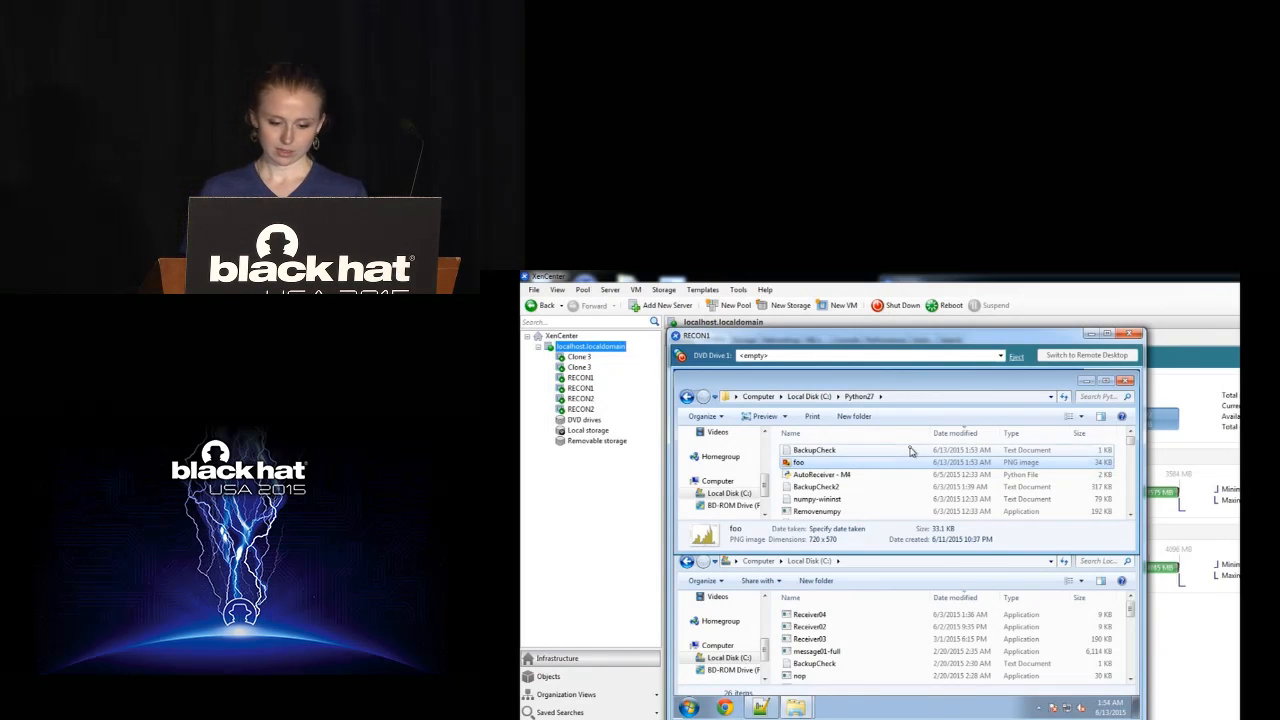
On the Clone 3 console run AutoSender.py and enter the binary string 11.
left_click(814, 450)
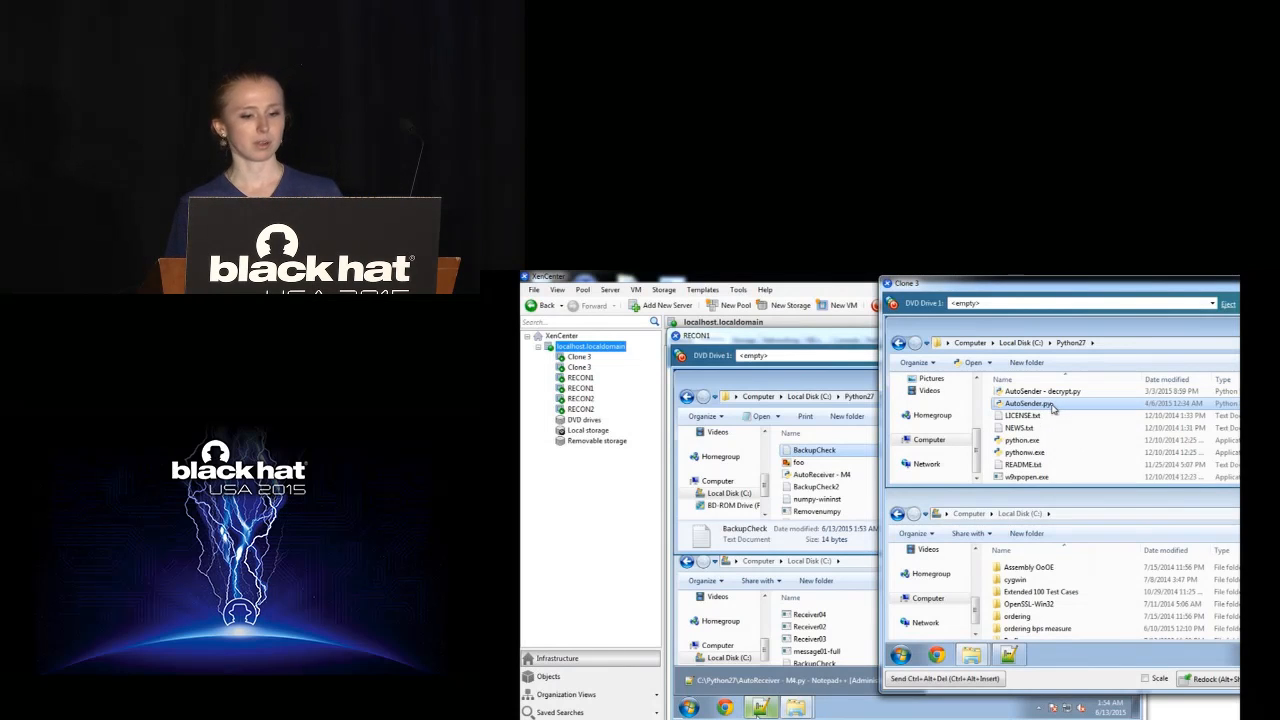
double_click(1038, 404)
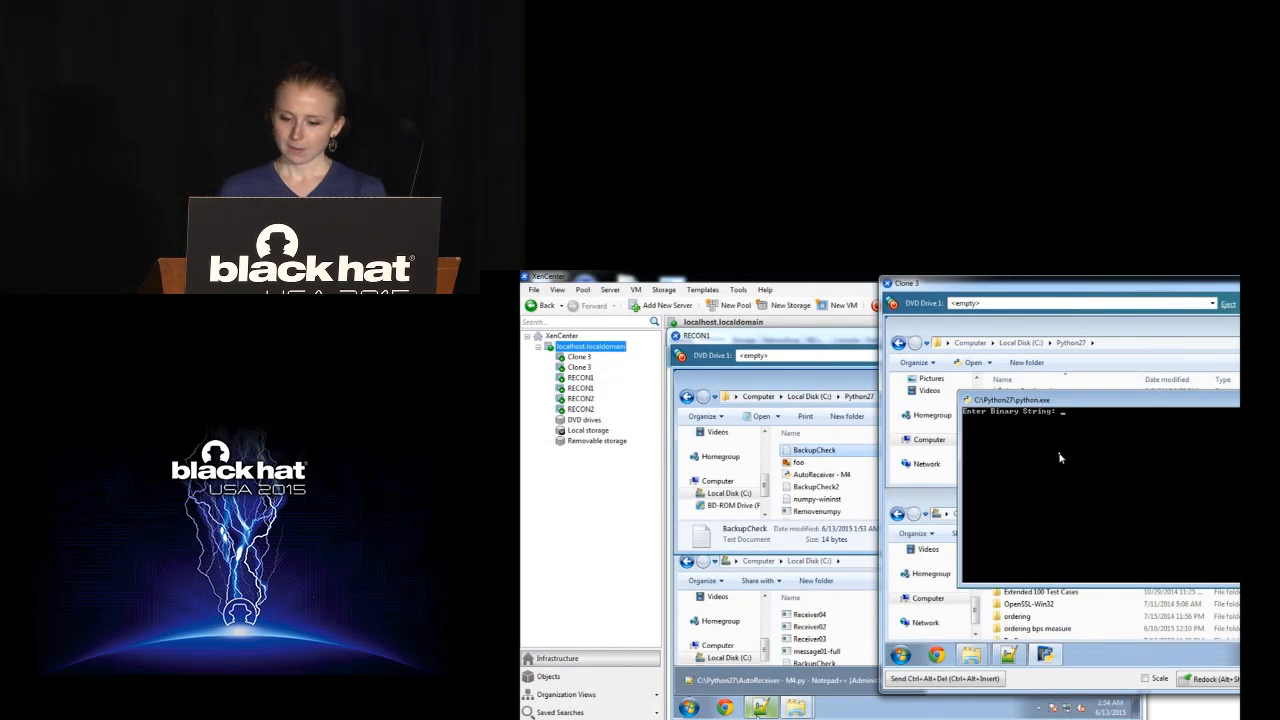
type("11")
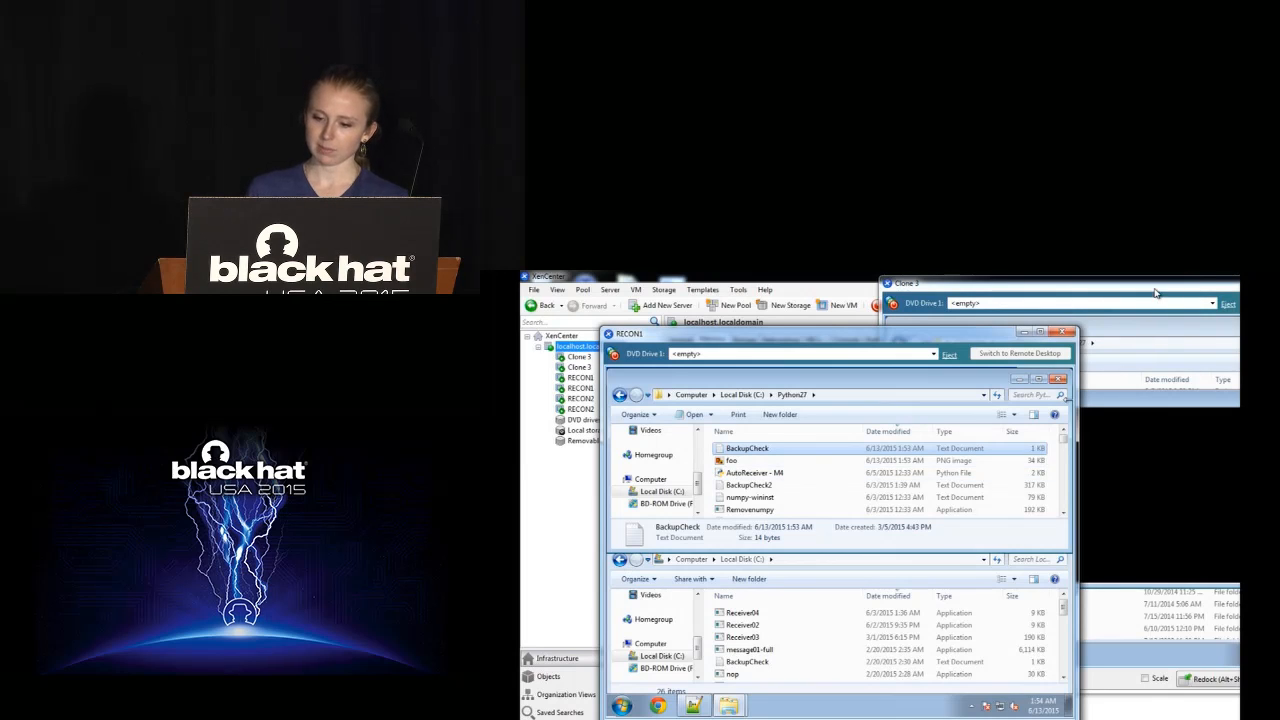
mouse_move(976, 430)
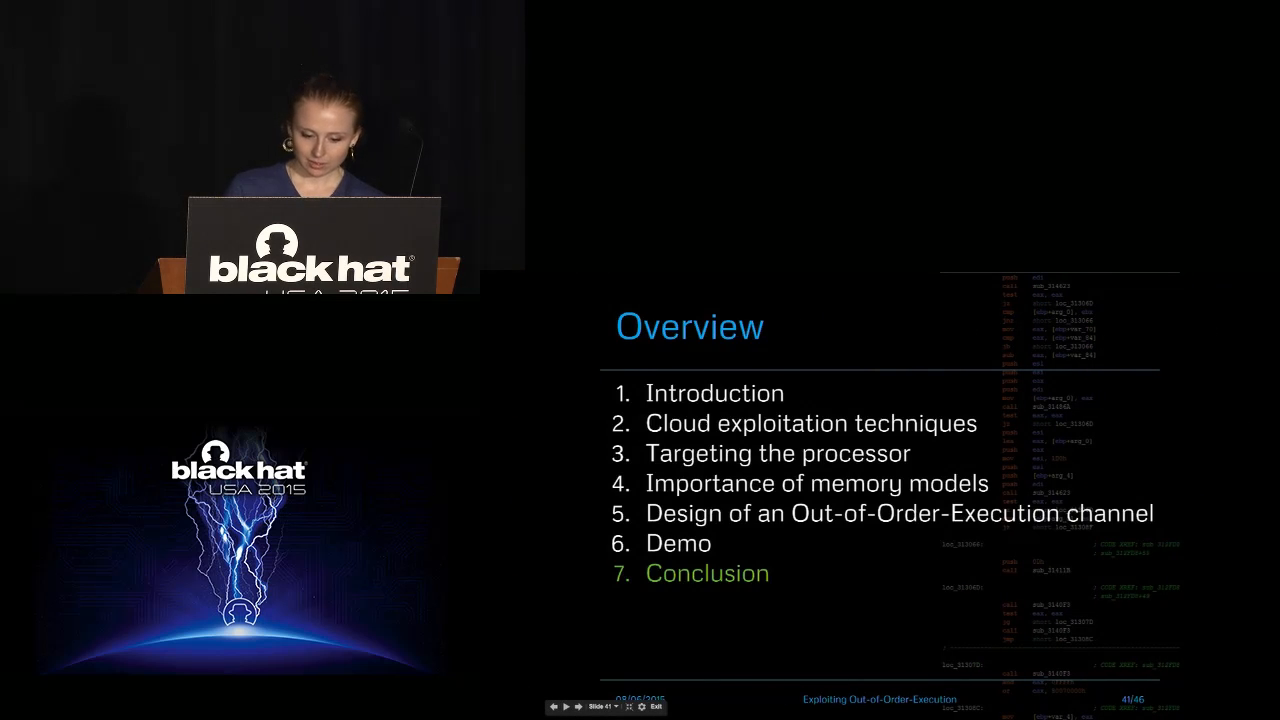
Return to the slides and advance to the Potential Channel Mitigation slide.
left_click(564, 708)
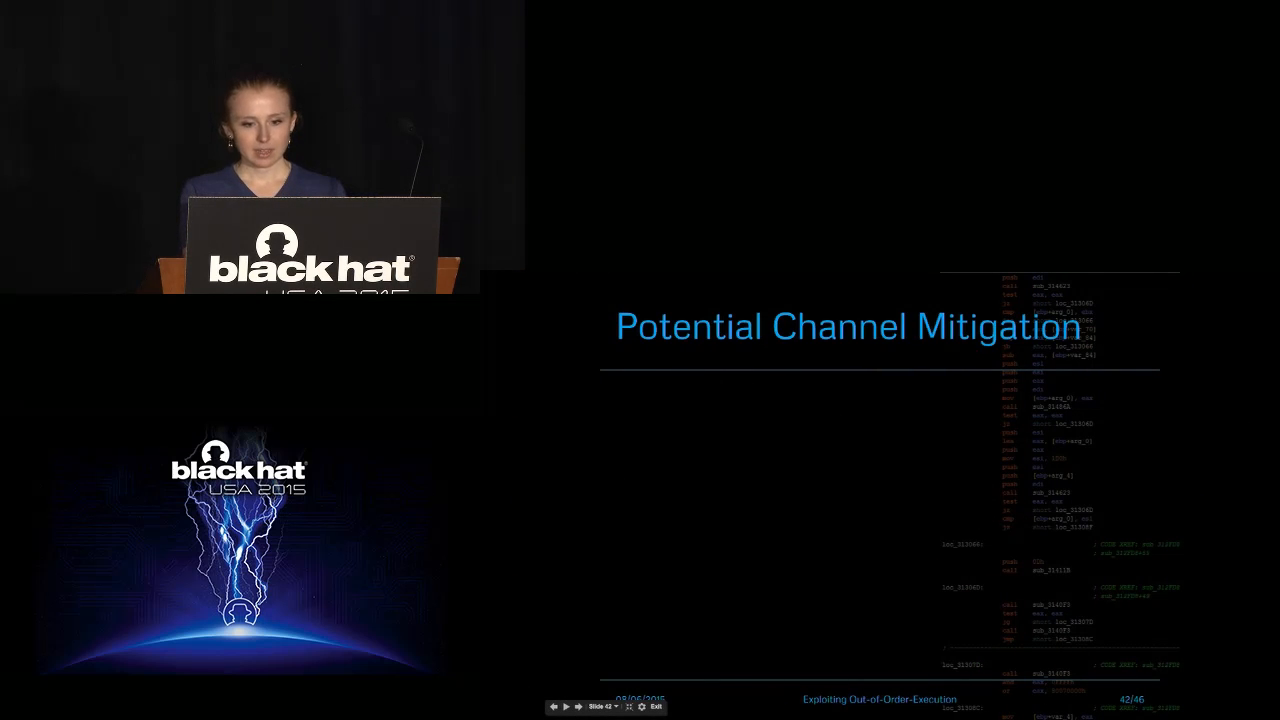